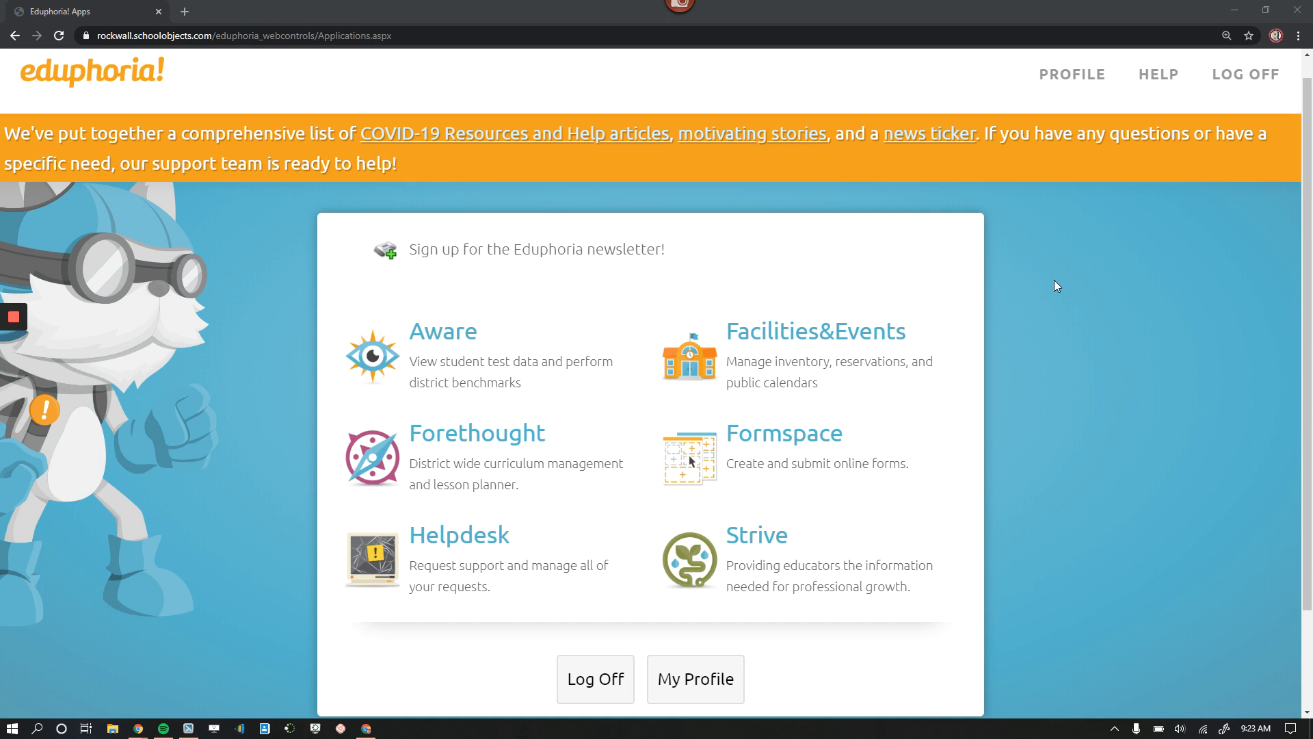
mouse_move(1109, 316)
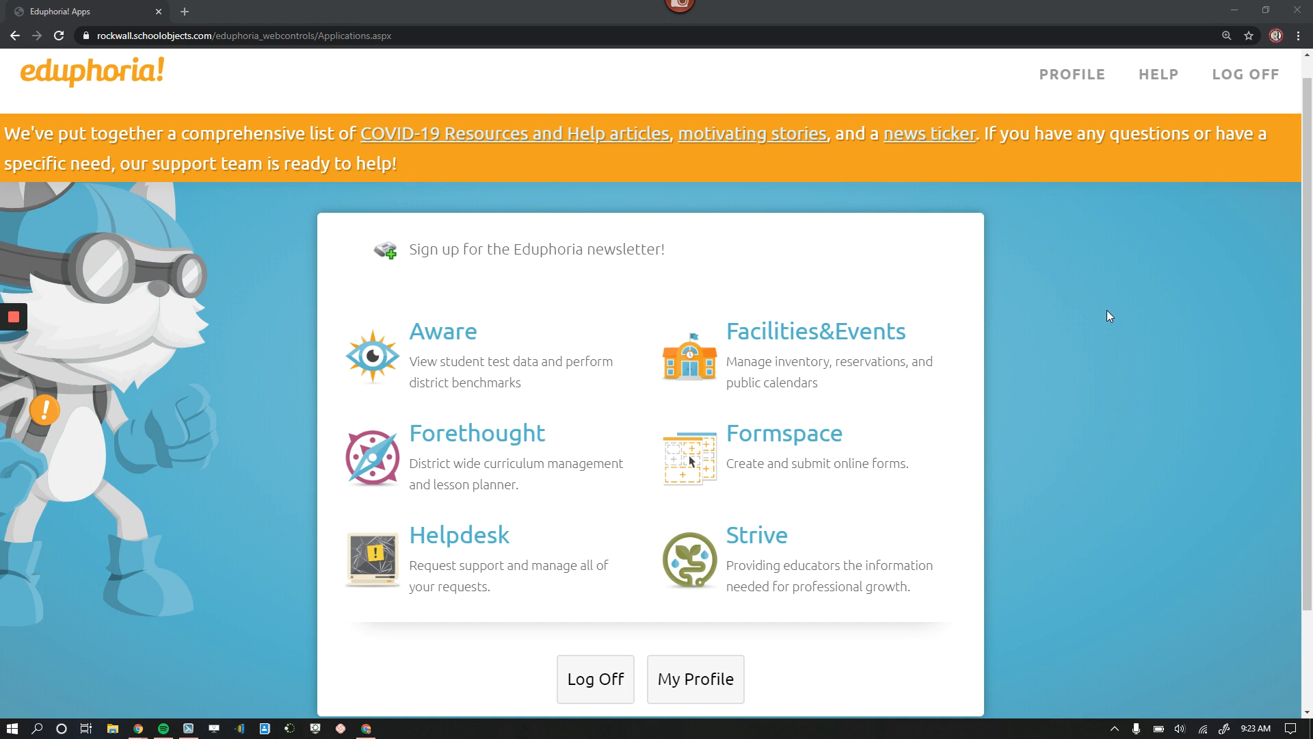
mouse_move(1140, 358)
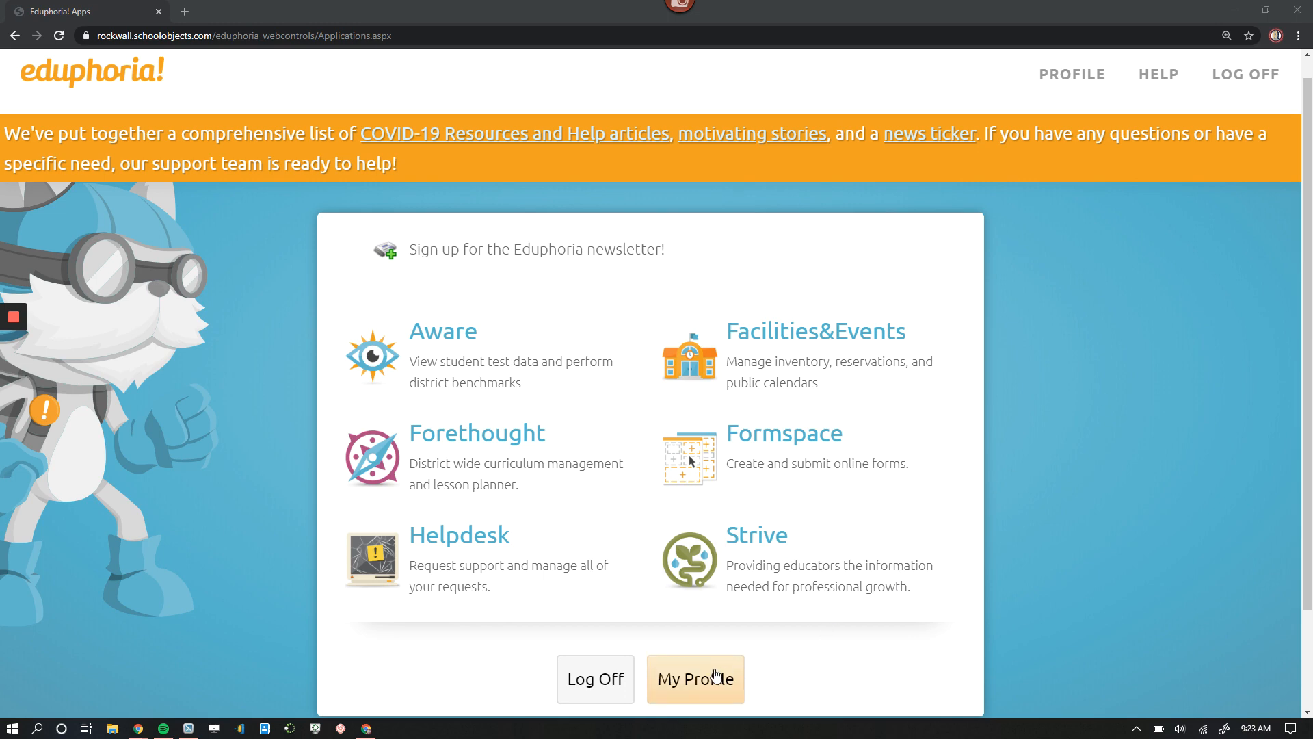
mouse_move(695, 679)
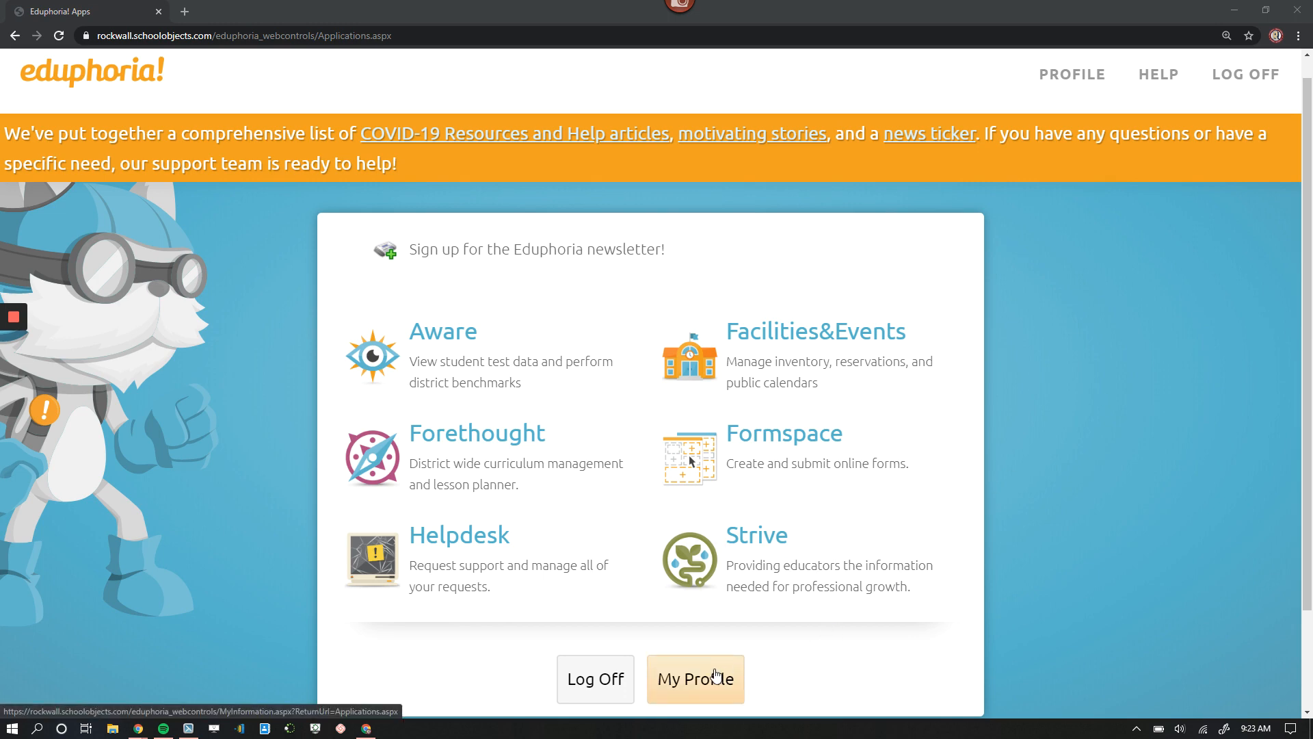
Review name, email and Administration/Education campus on My Profile unchanged and submit with Next.
click(695, 679)
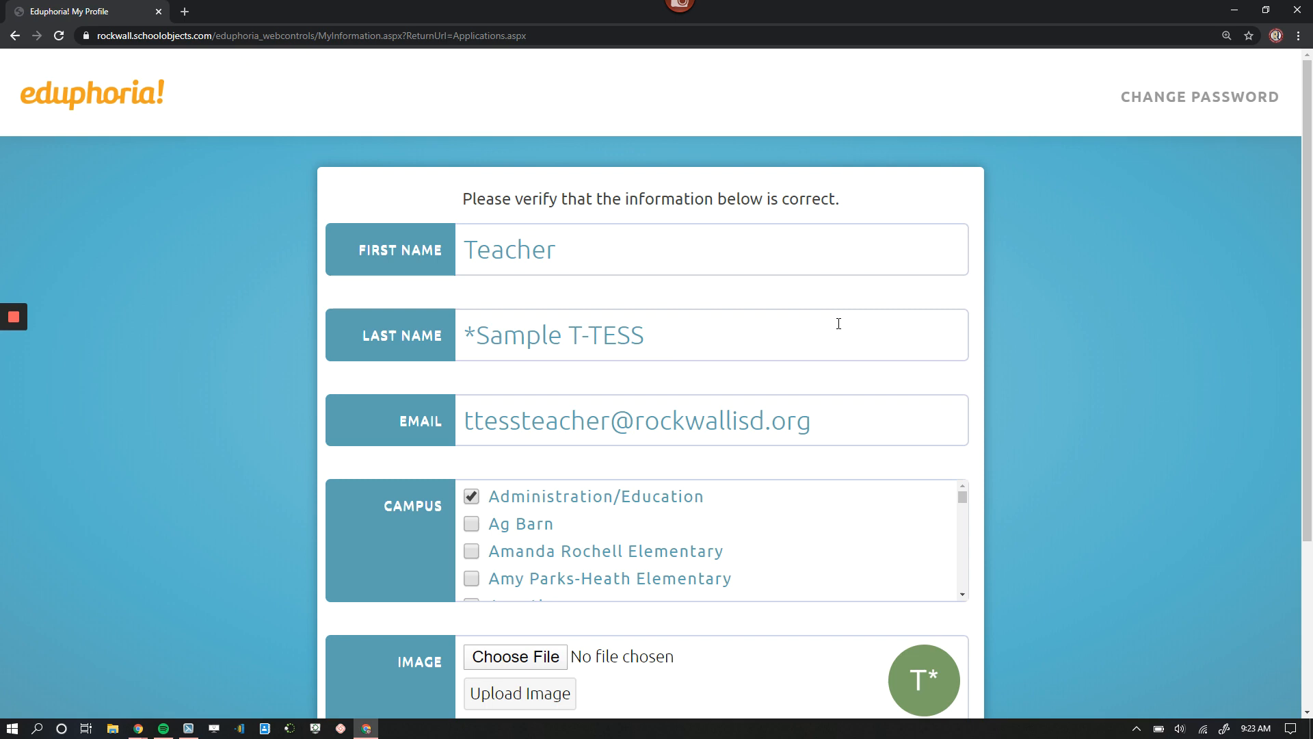
scroll(down, 3)
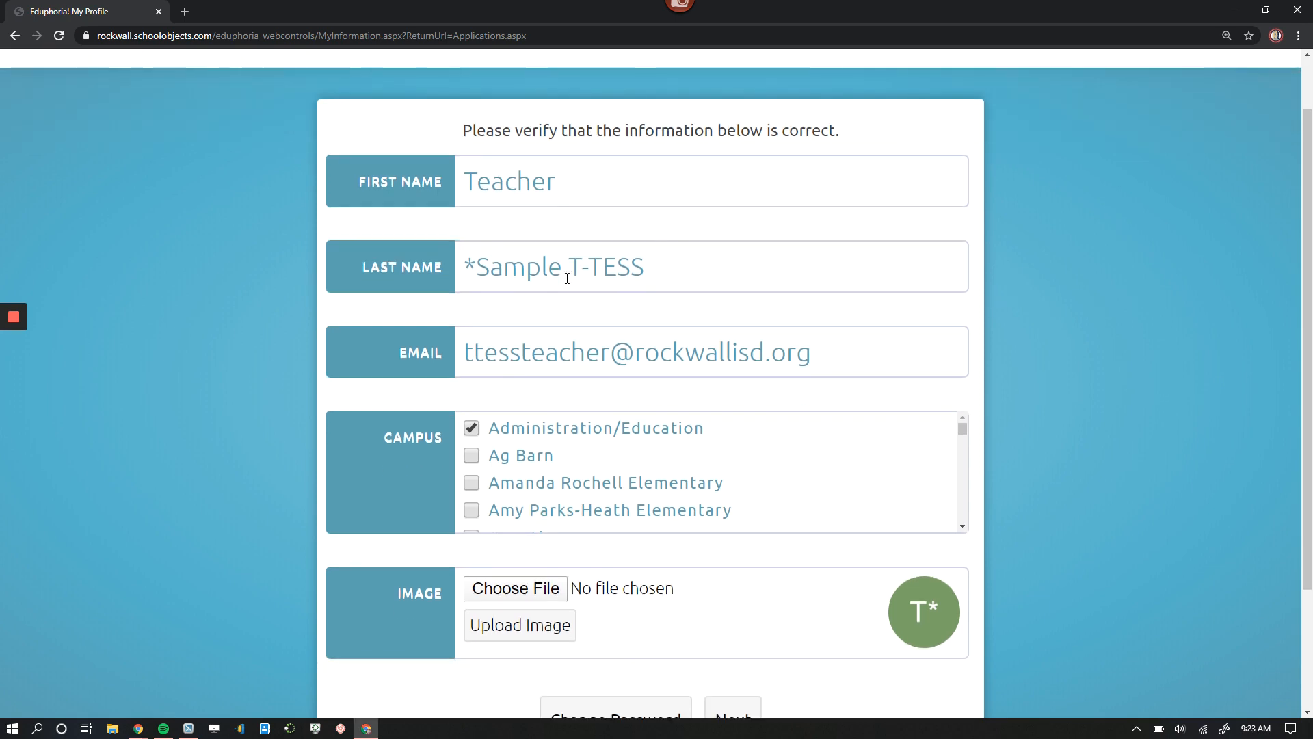
mouse_move(573, 357)
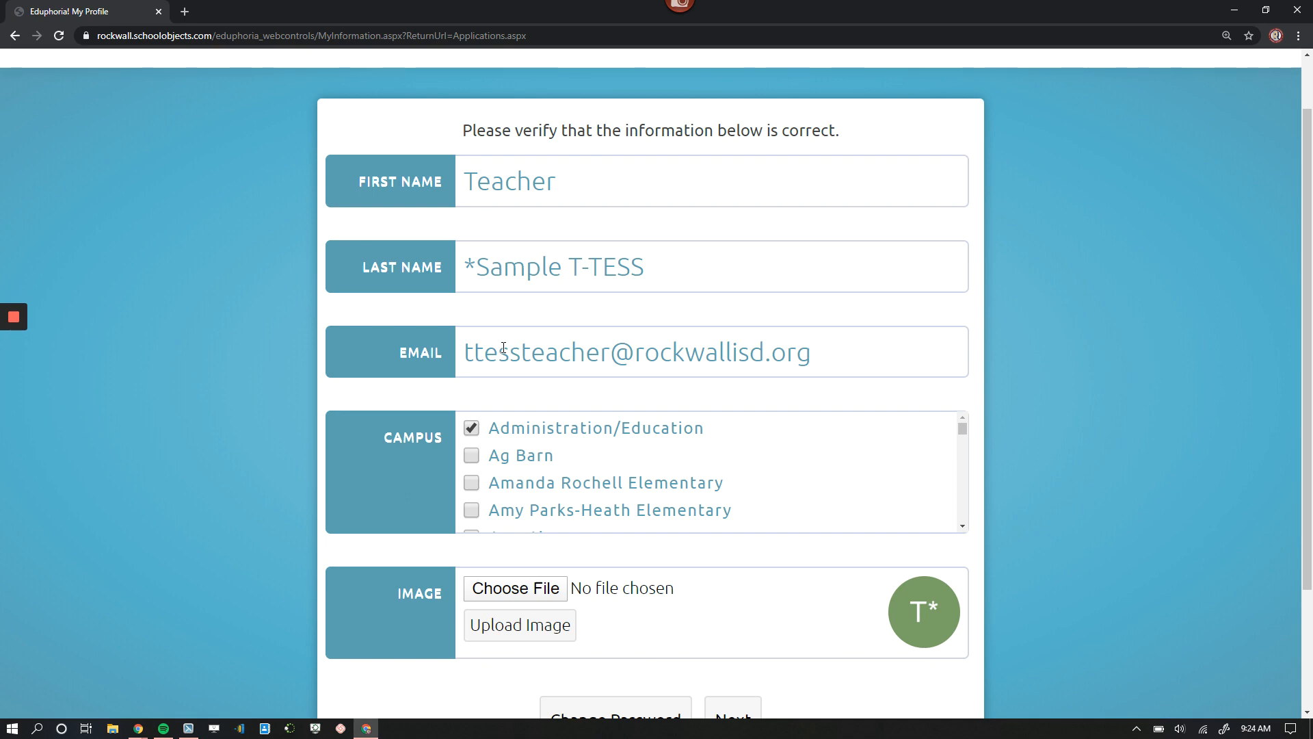
mouse_move(748, 464)
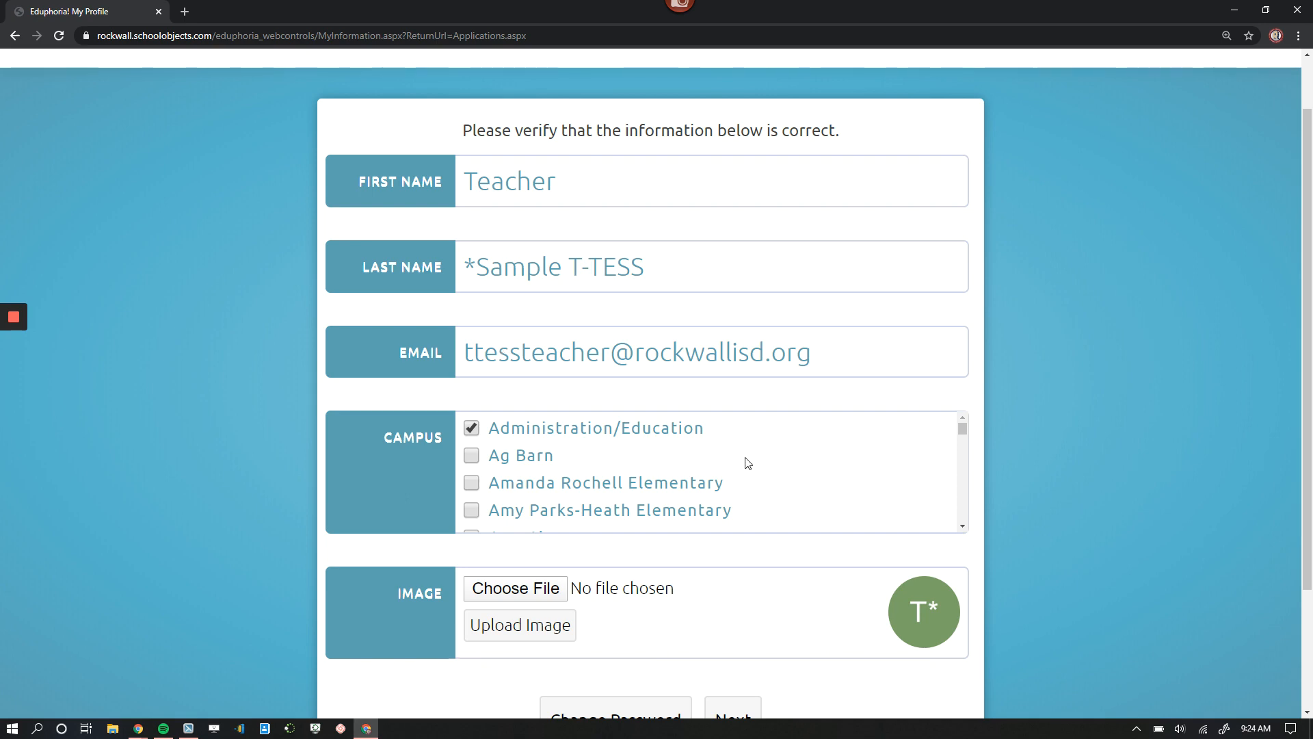
mouse_move(796, 454)
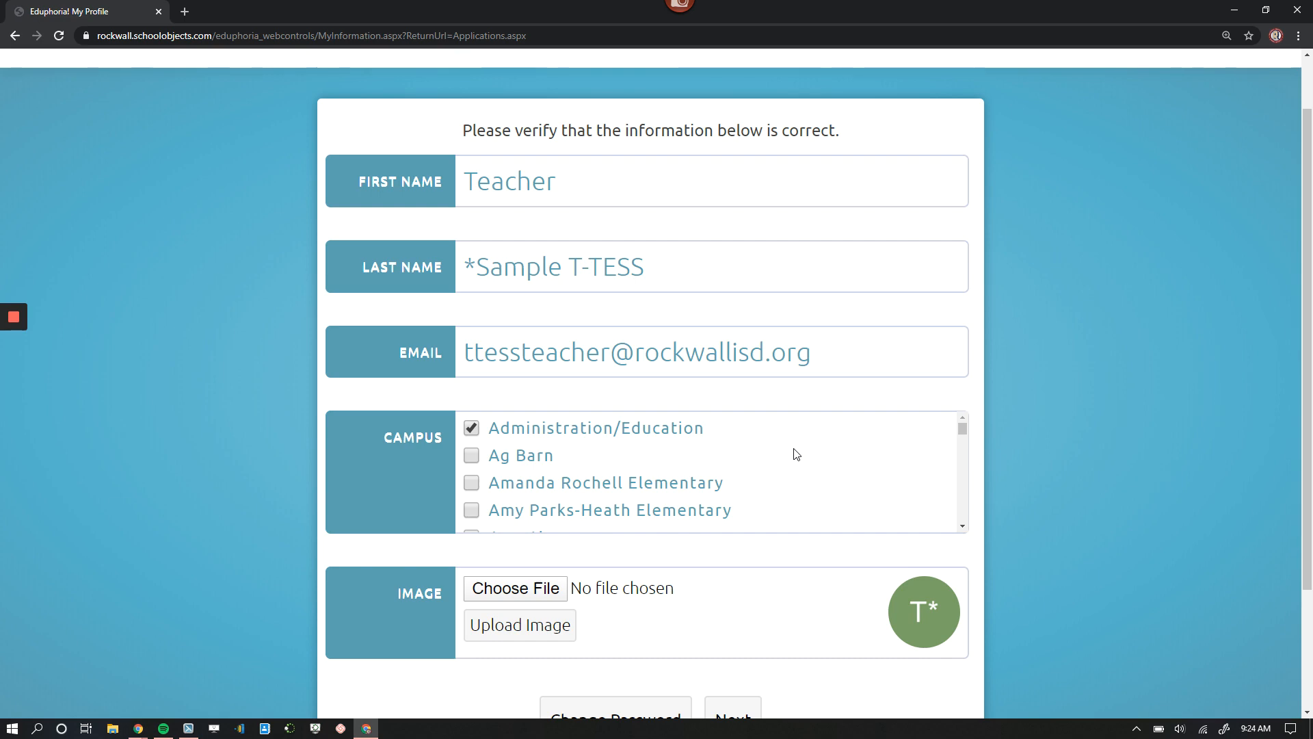
mouse_move(858, 468)
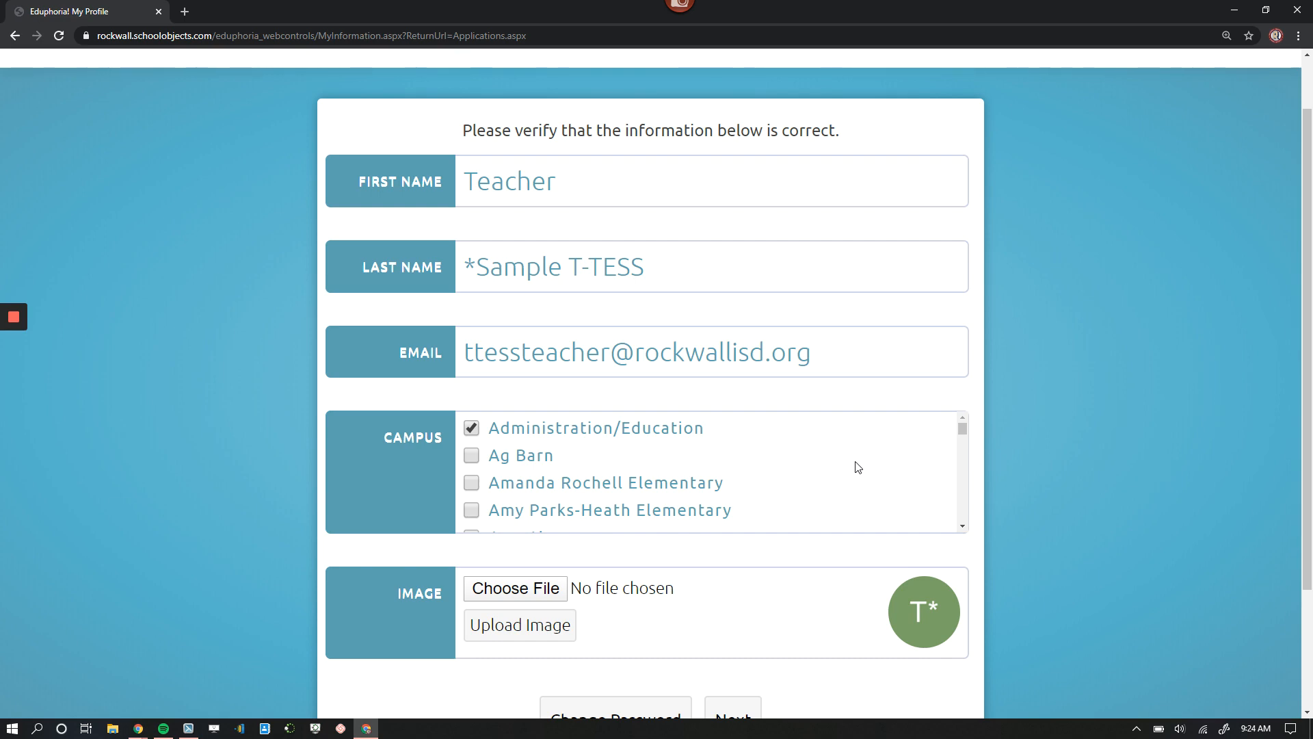
mouse_move(811, 474)
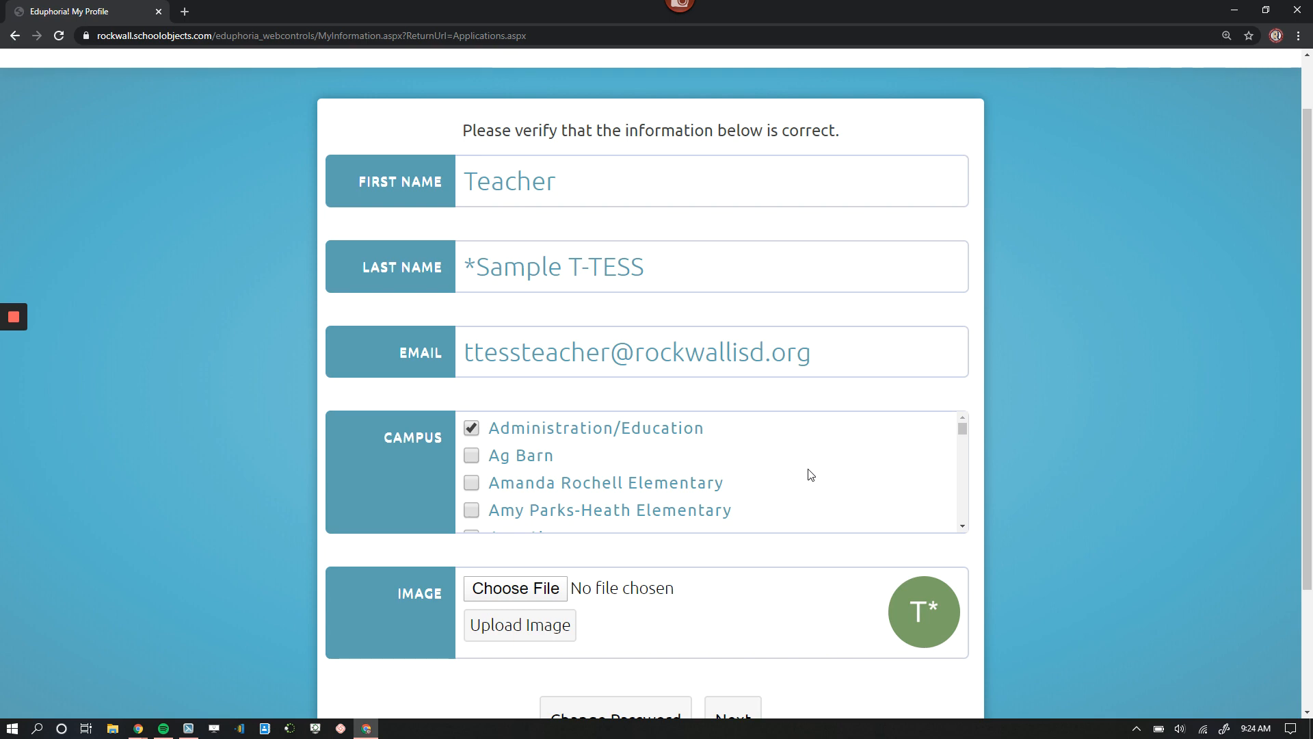
mouse_move(815, 474)
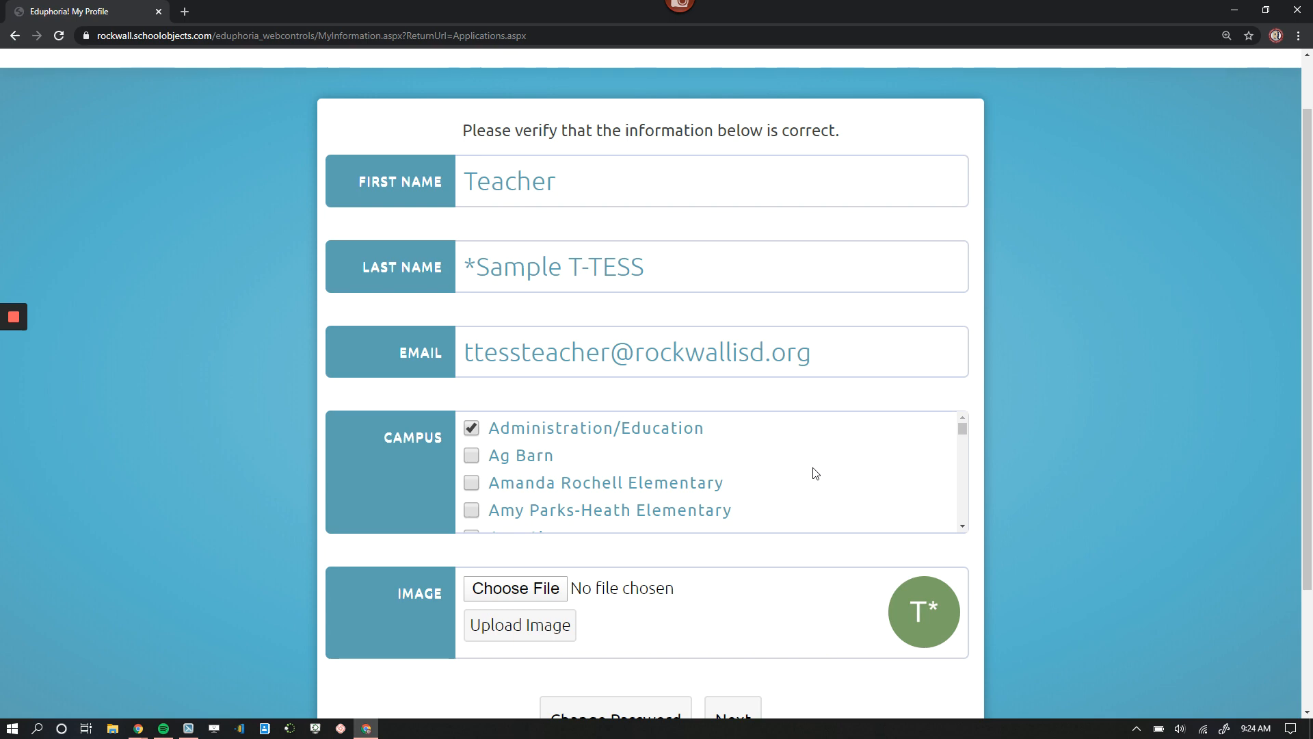
scroll(down, 3)
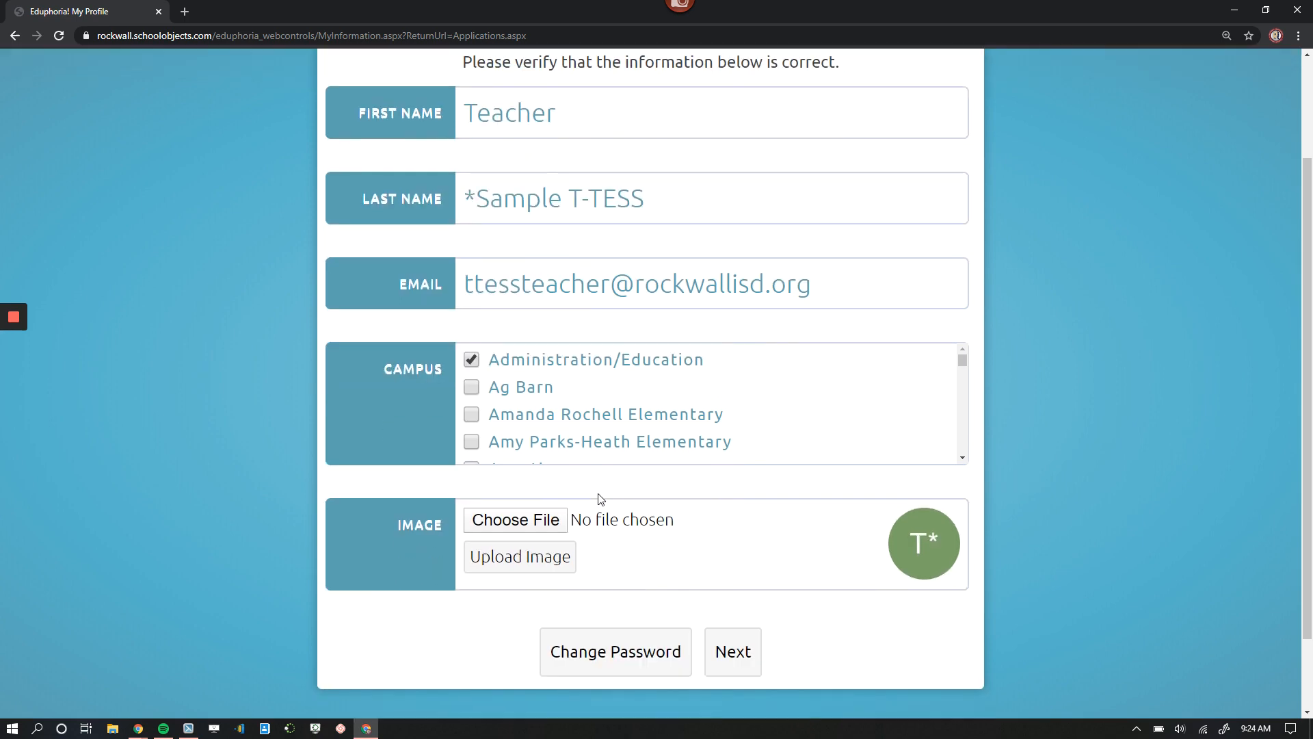
mouse_move(662, 468)
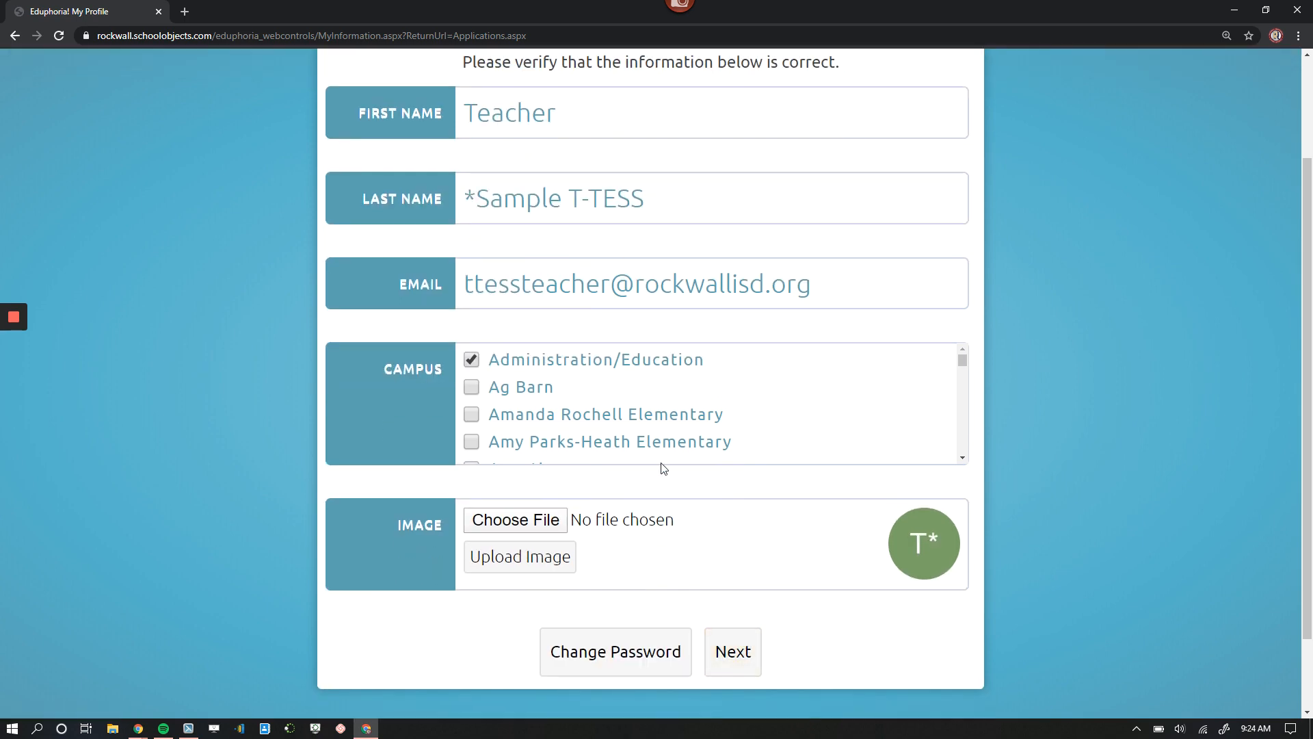
click(732, 651)
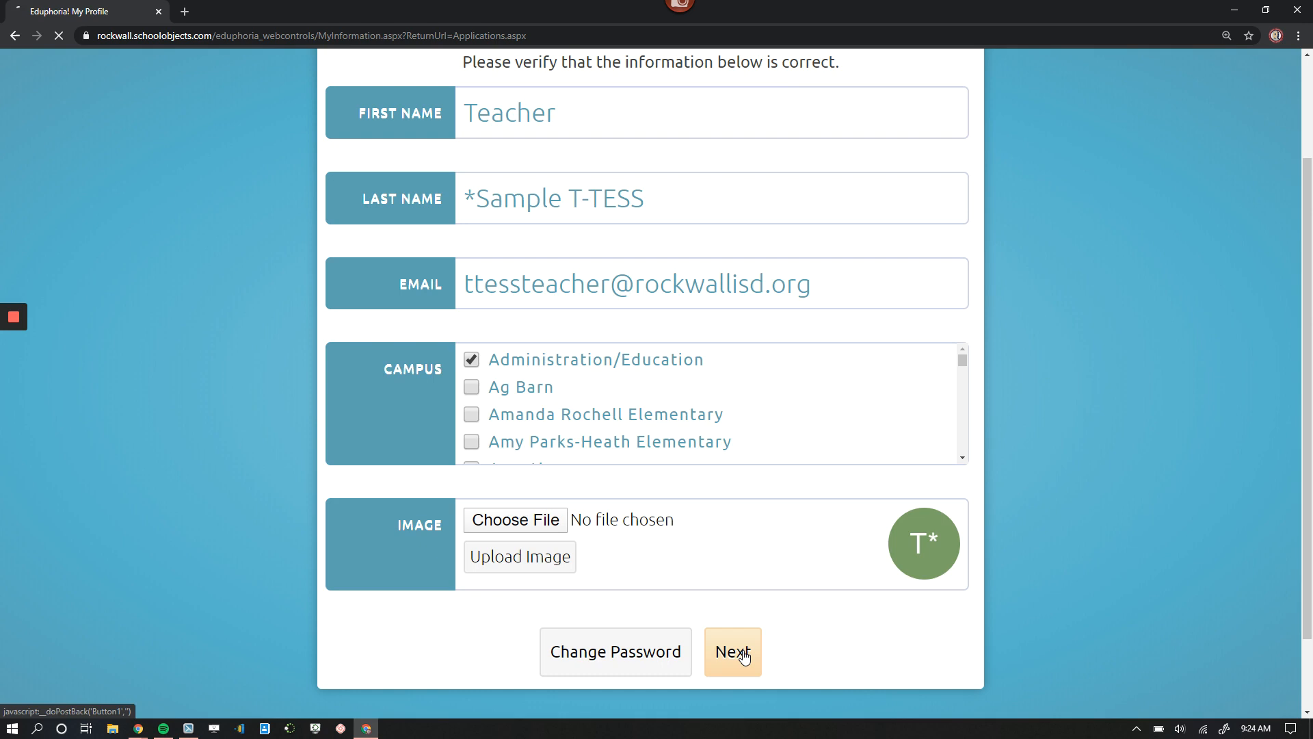
Keep Teacher as the primary district role and continue to the subject areas question.
click(732, 651)
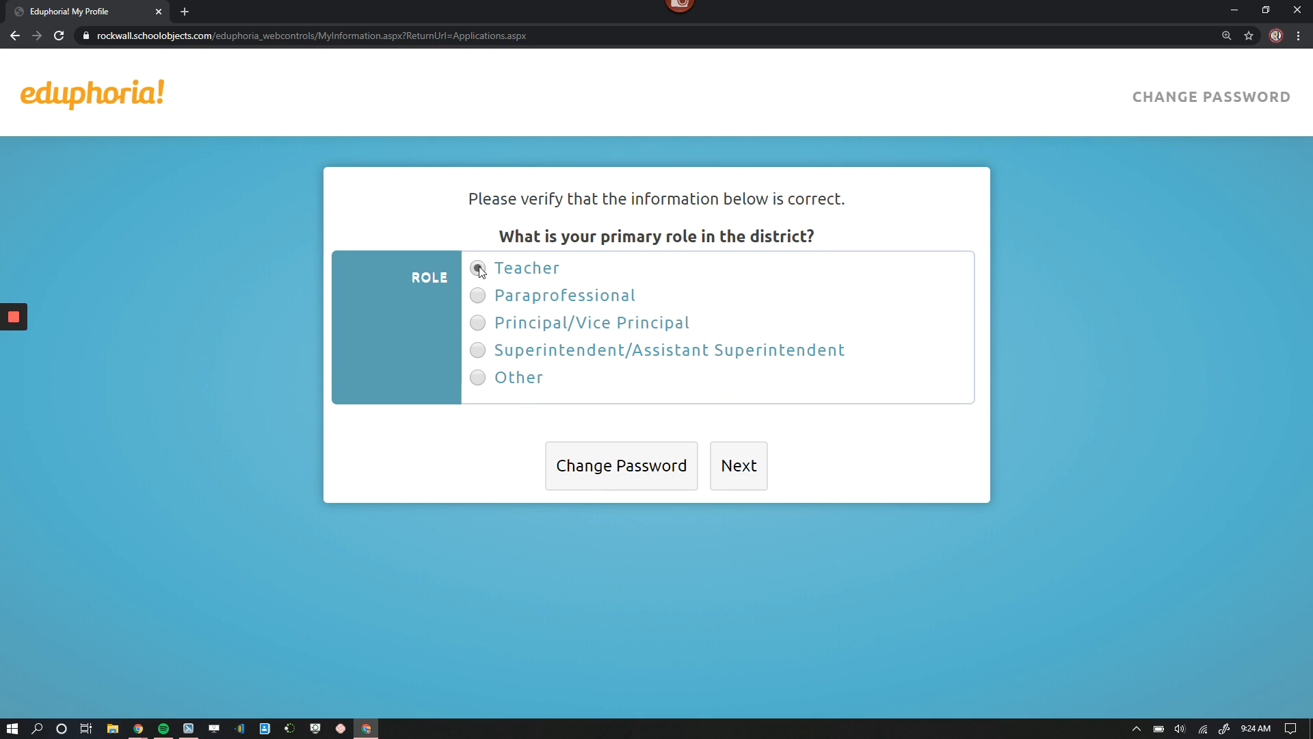
click(479, 268)
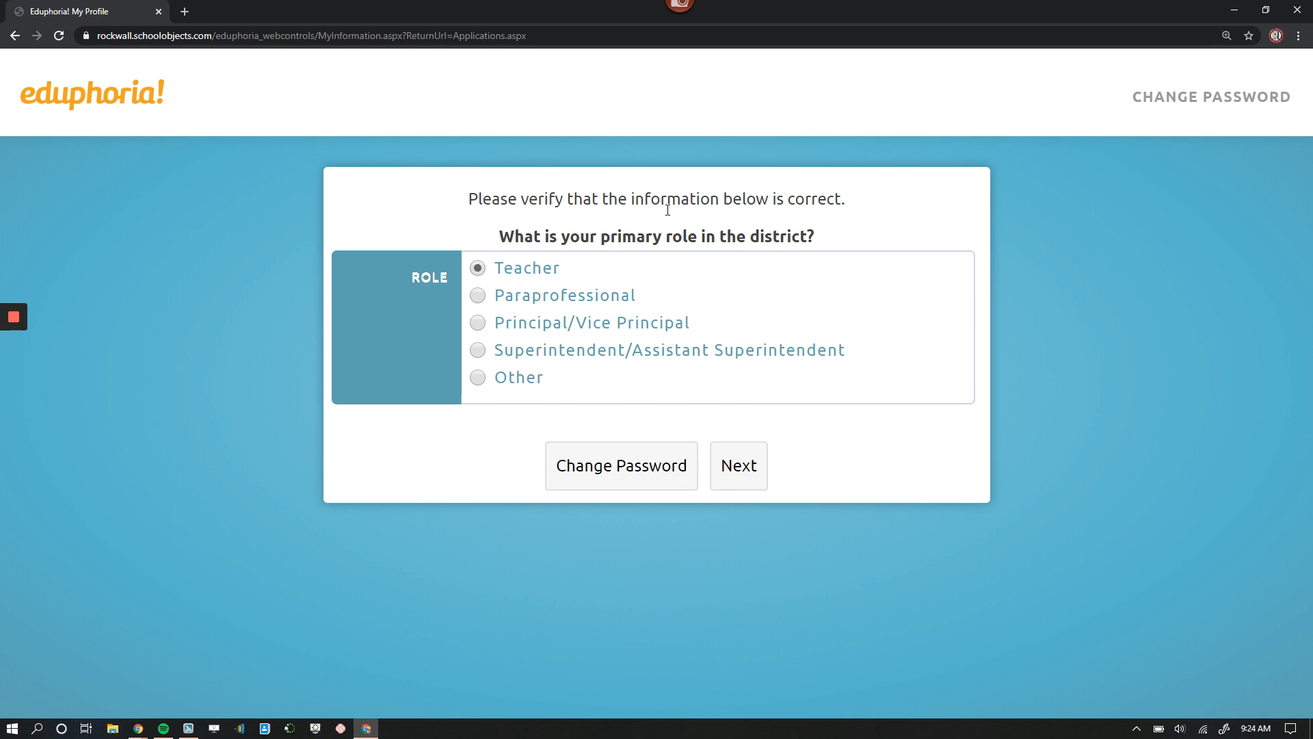
mouse_move(531, 307)
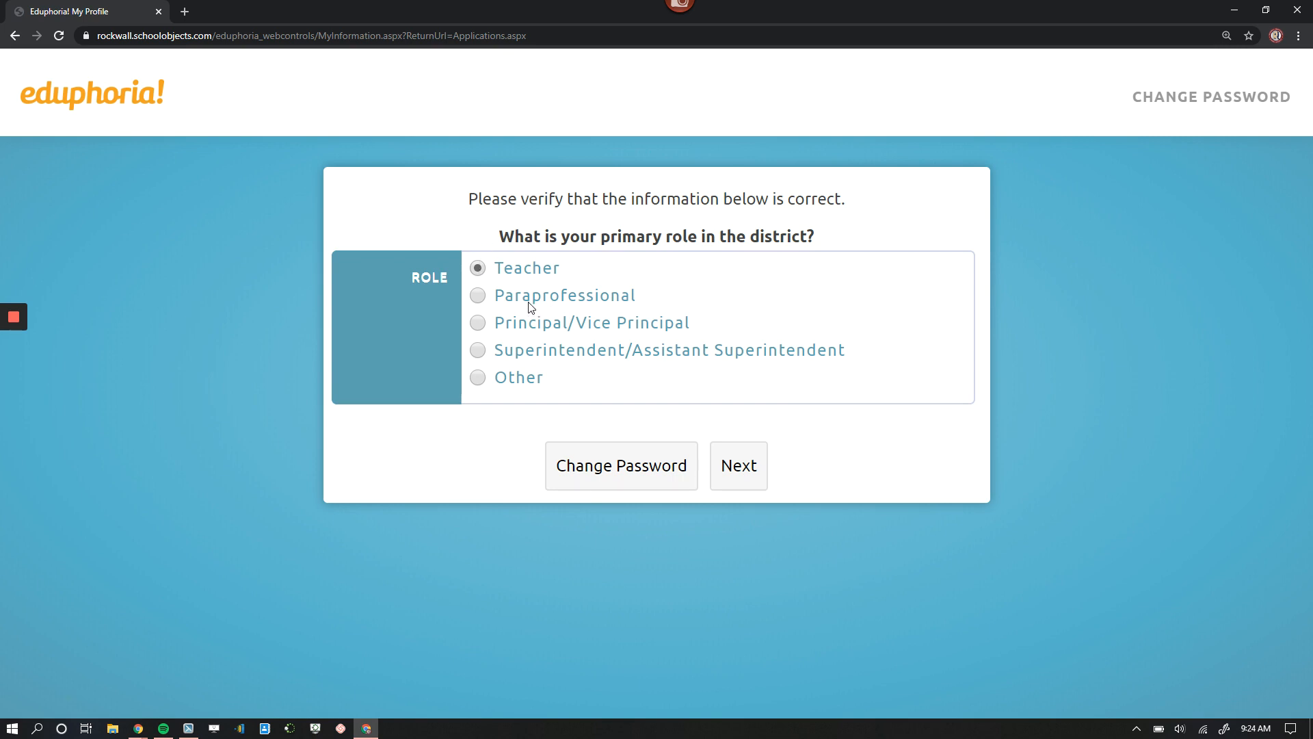
mouse_move(519, 305)
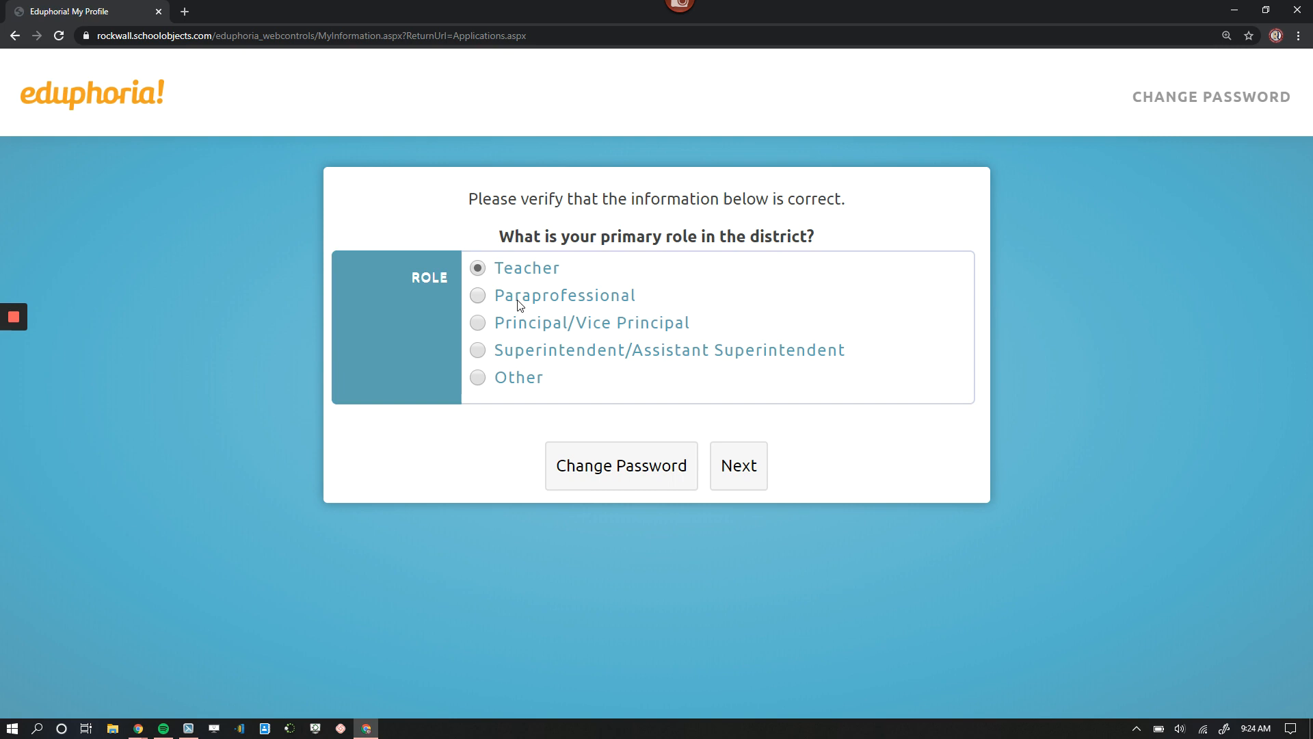
mouse_move(565, 300)
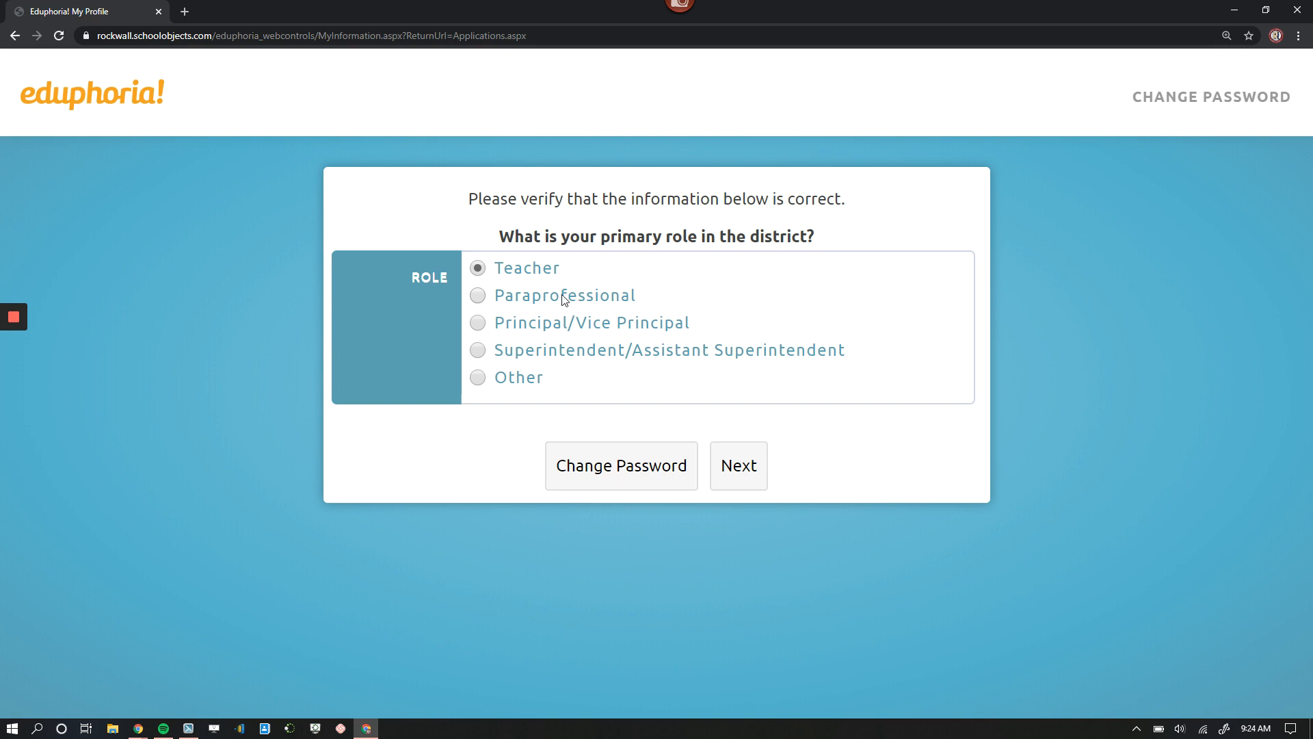
mouse_move(591, 273)
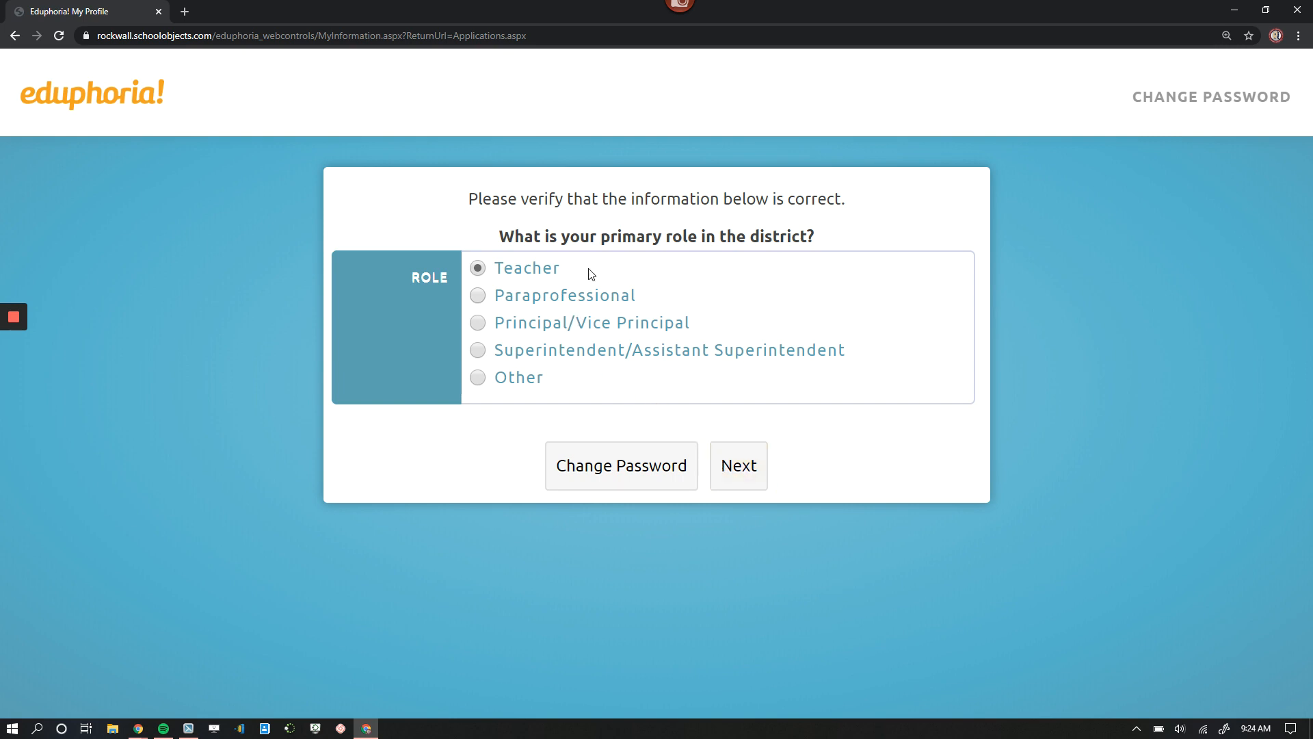
click(737, 465)
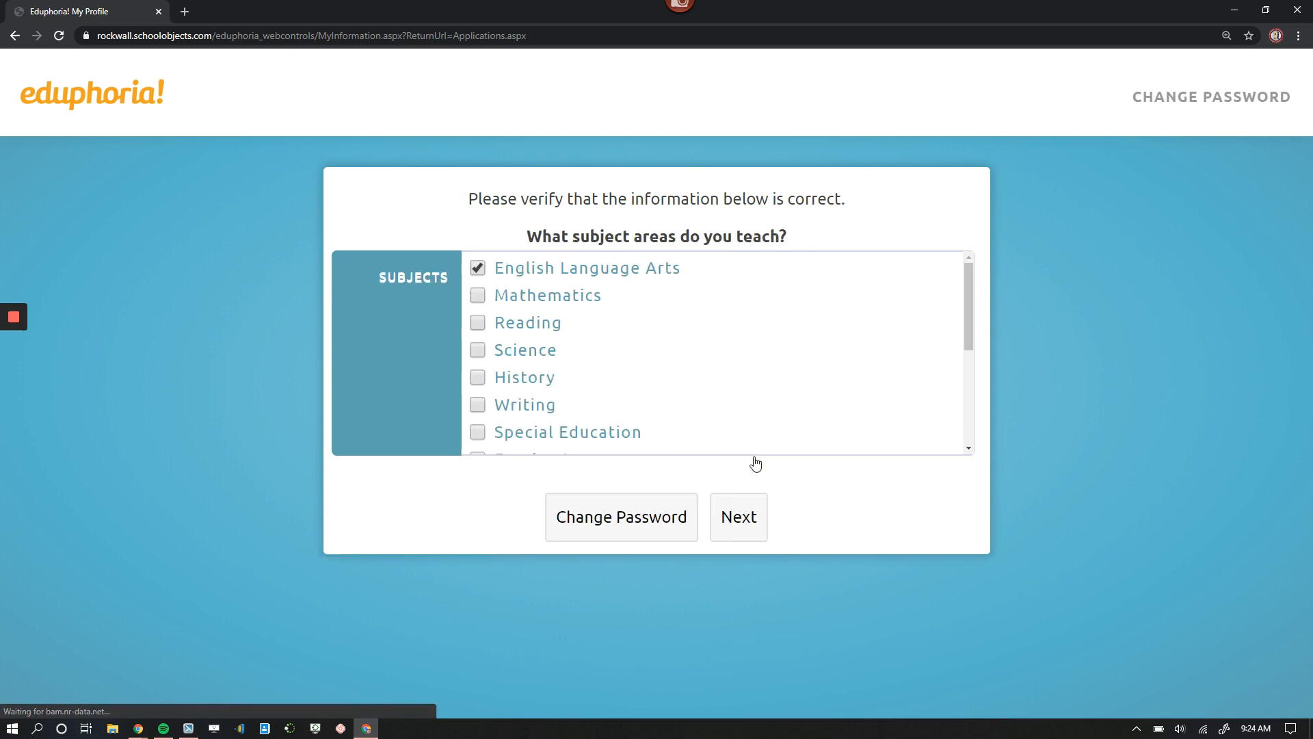
mouse_move(662, 313)
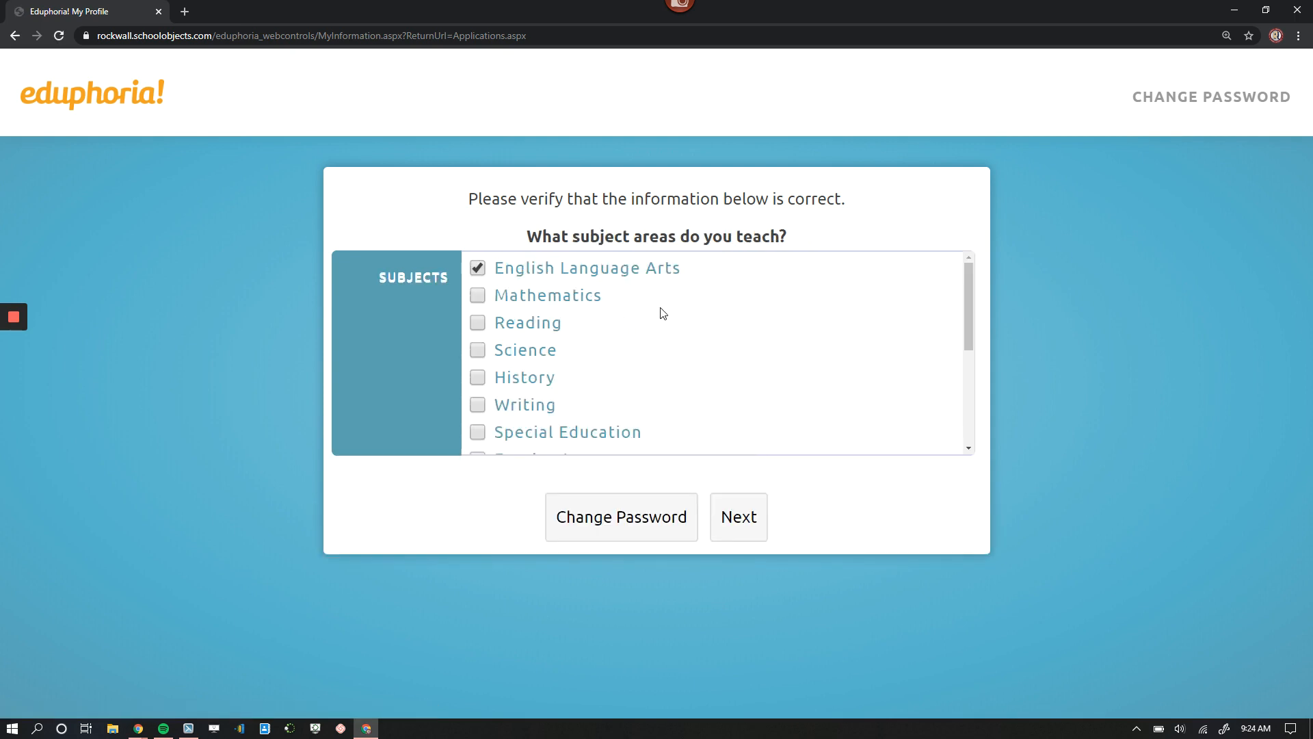
mouse_move(586, 346)
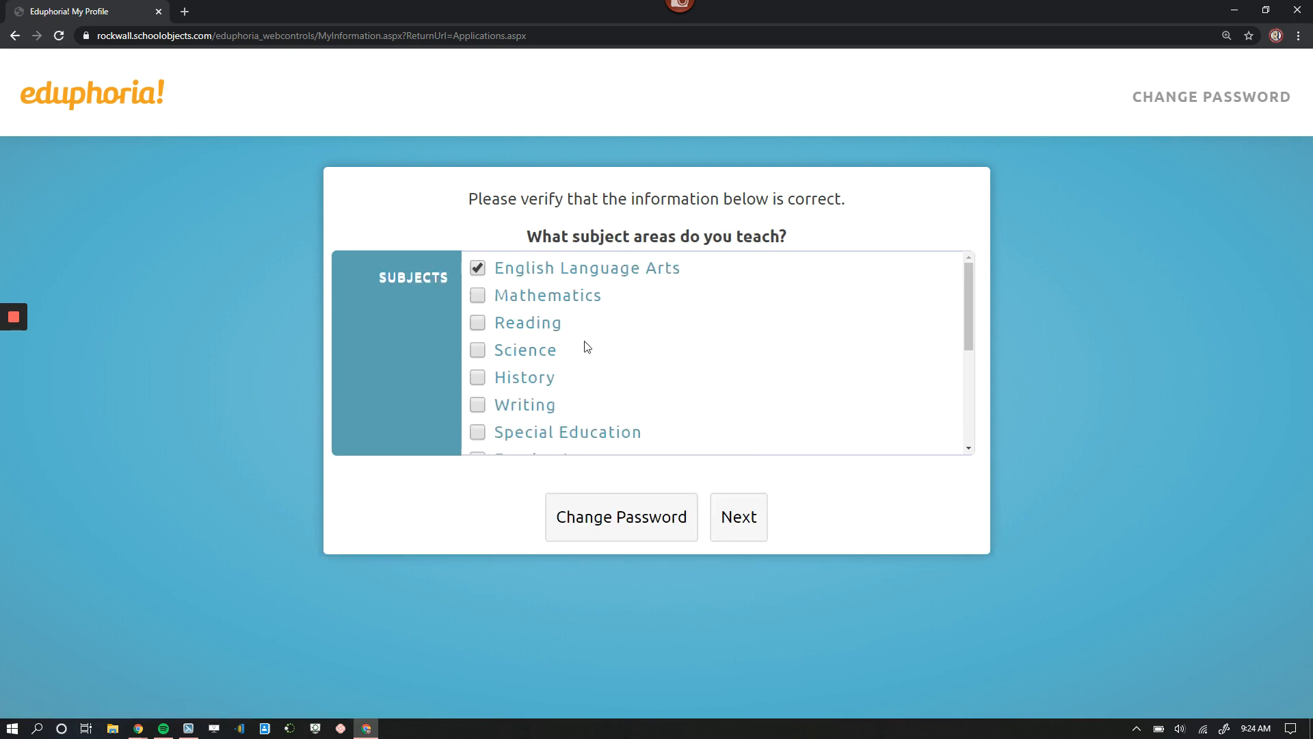
Keep English Language Arts as the checked subject and continue to the grades question.
click(738, 517)
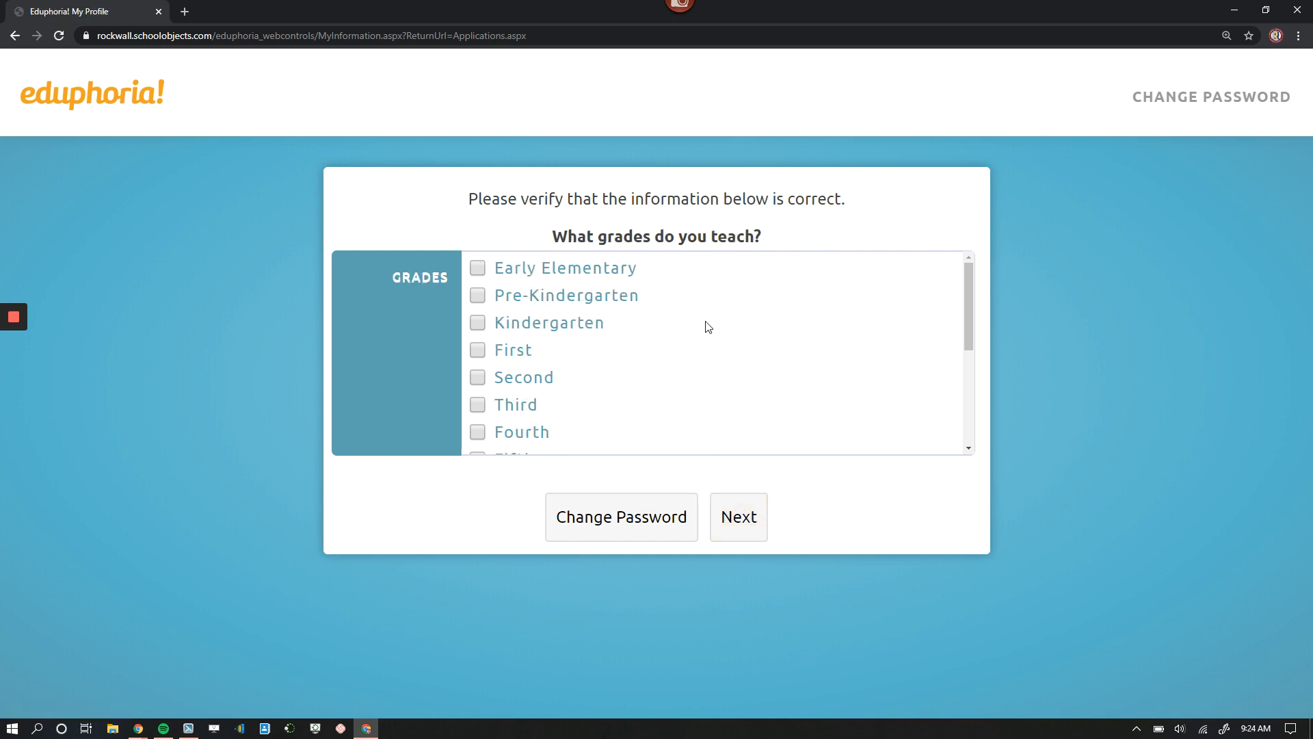
mouse_move(755, 434)
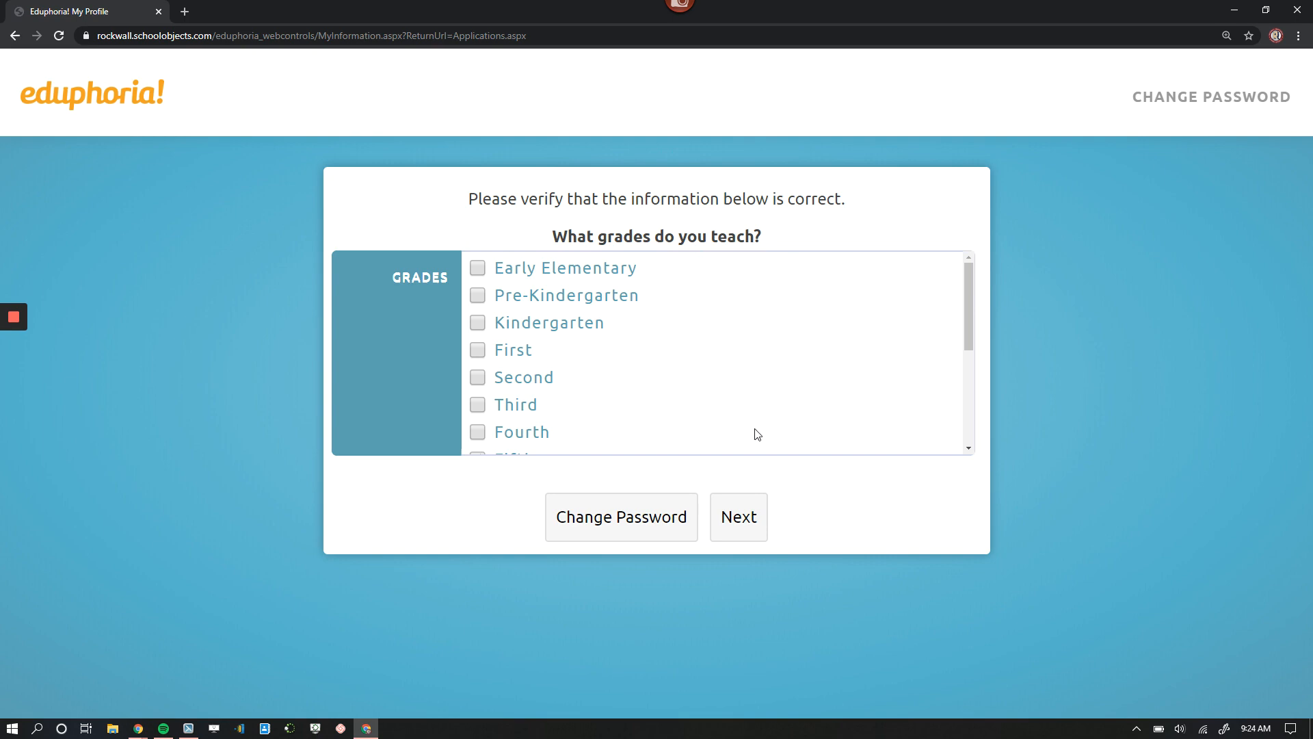
click(737, 517)
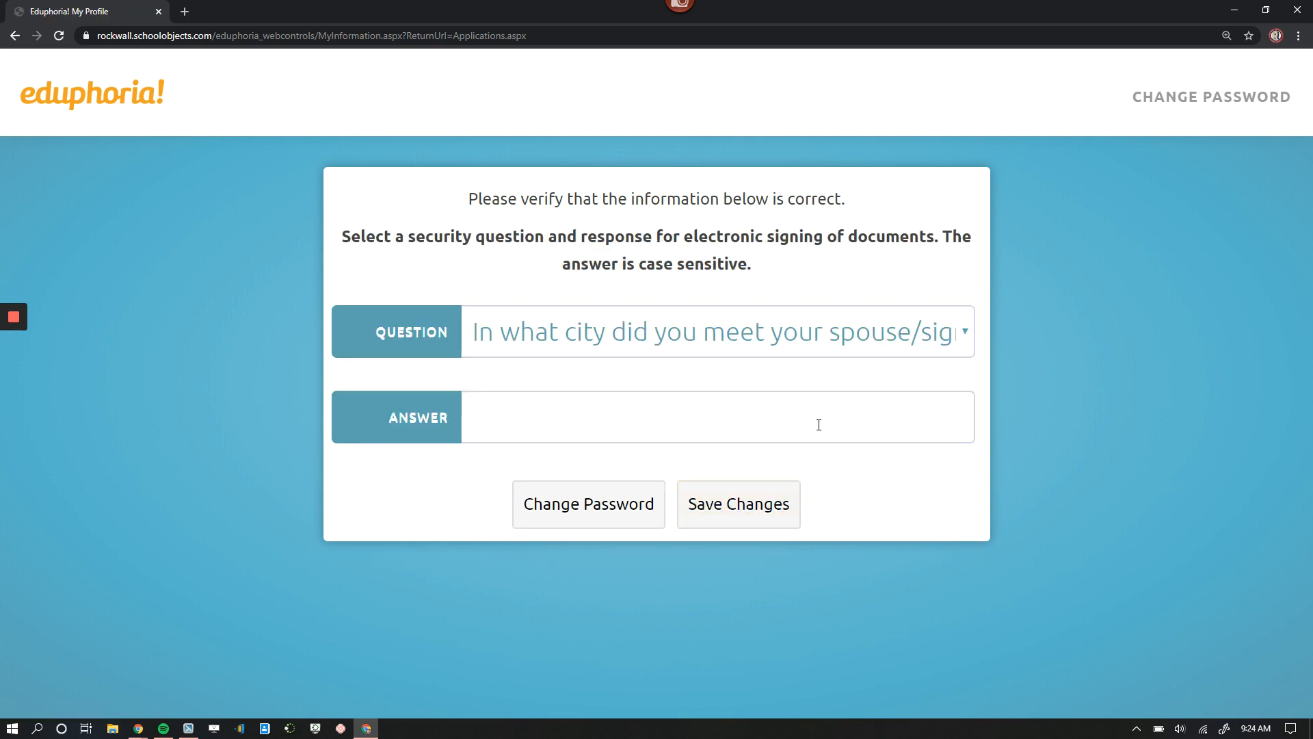
mouse_move(805, 341)
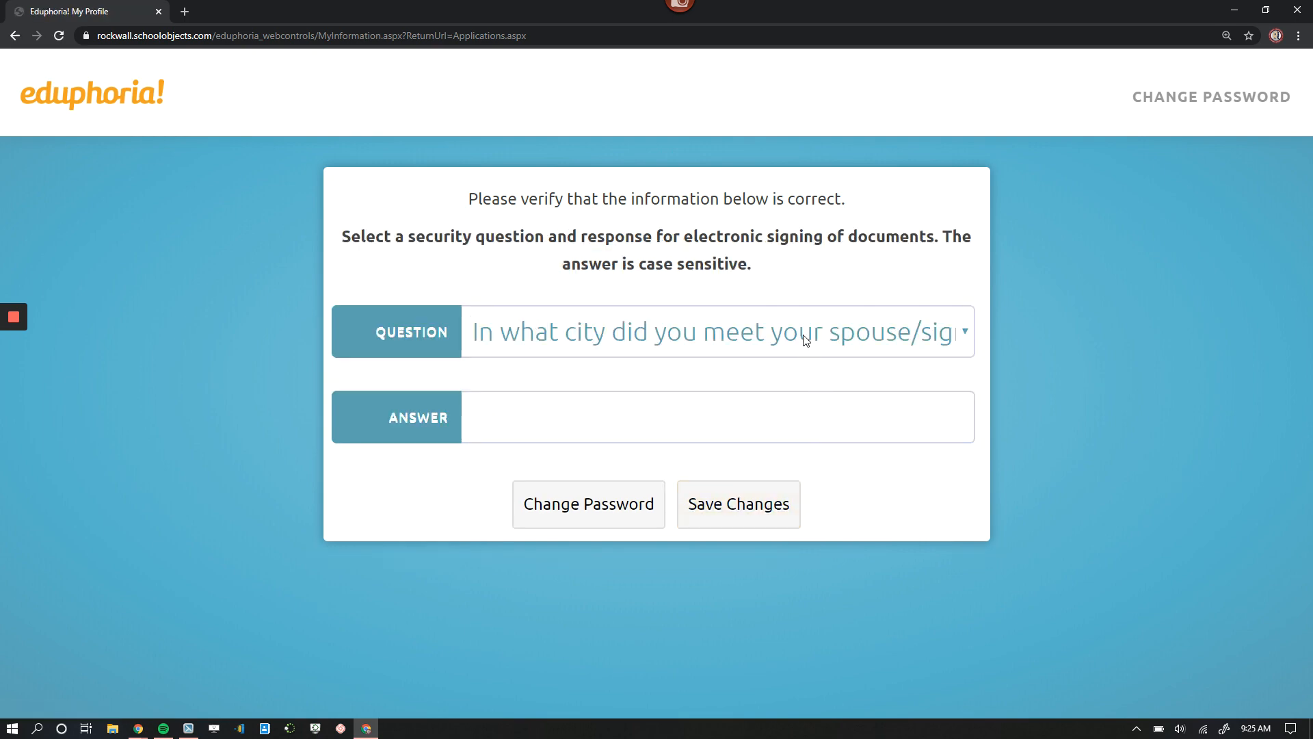
click(715, 331)
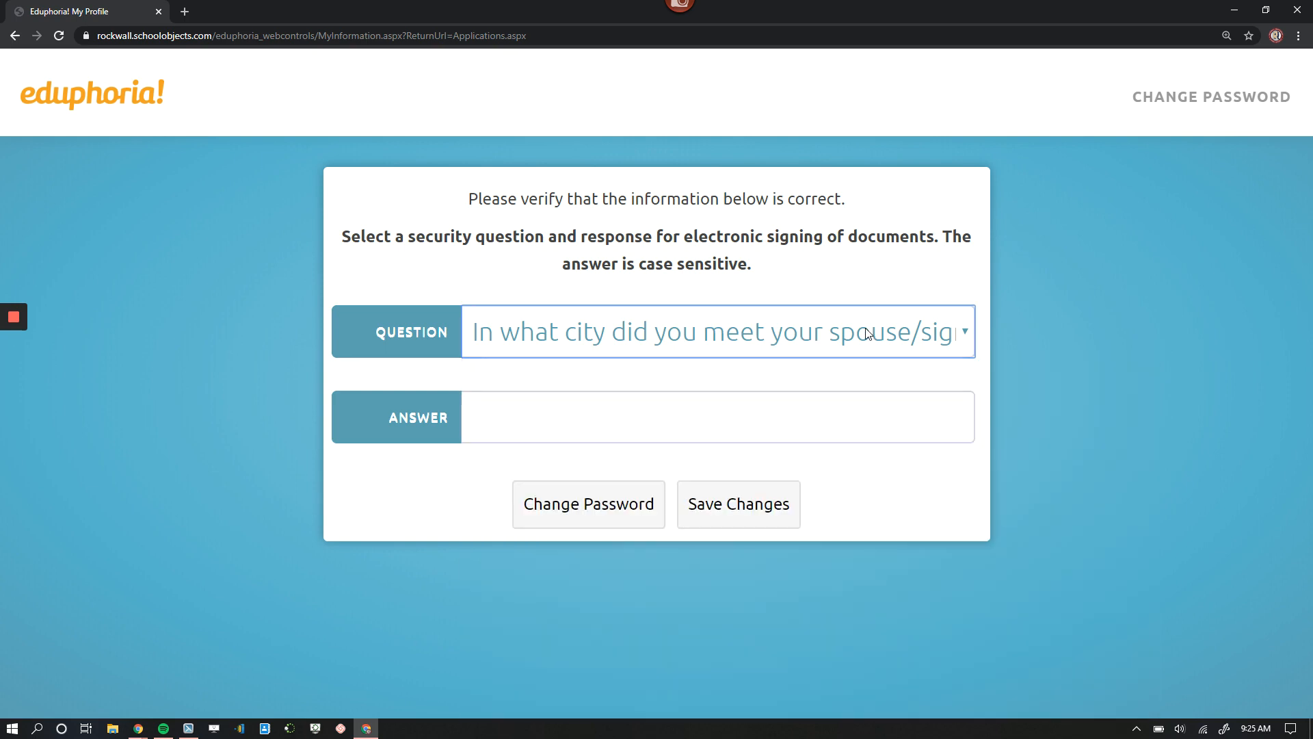
mouse_move(666, 433)
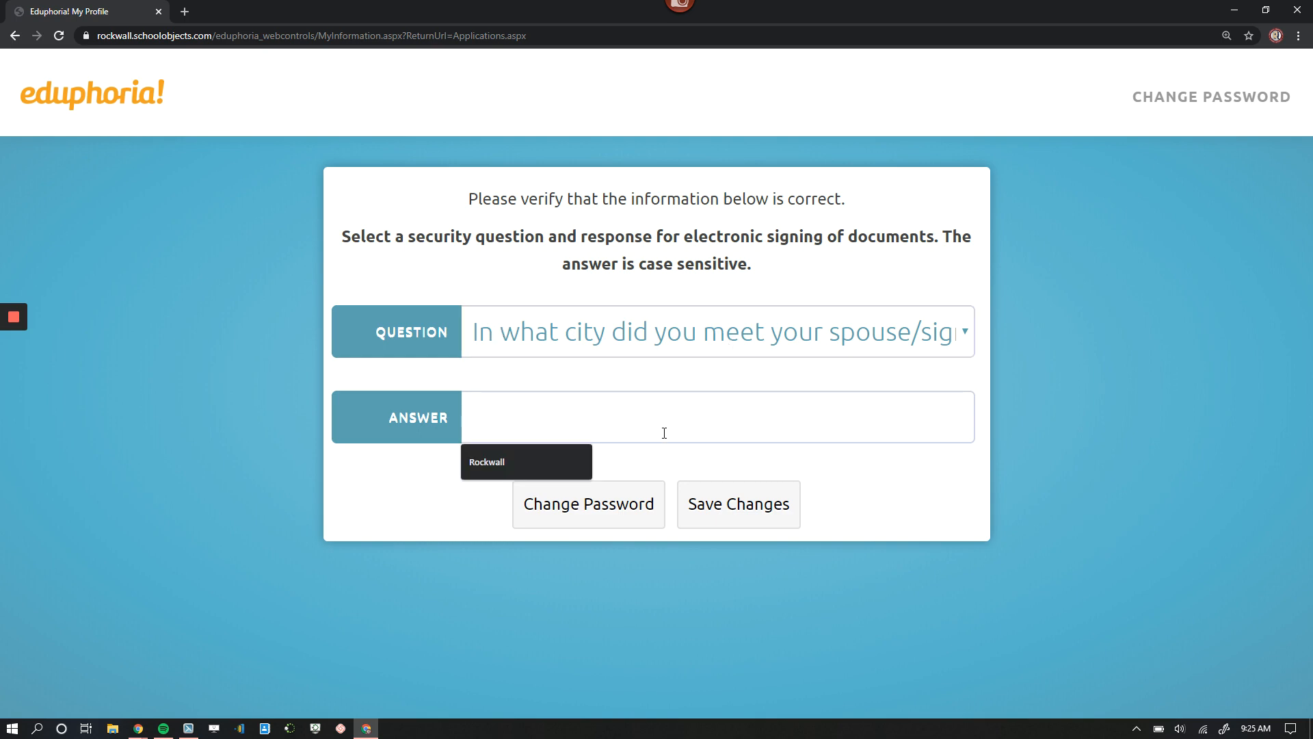
text(Rockwall)
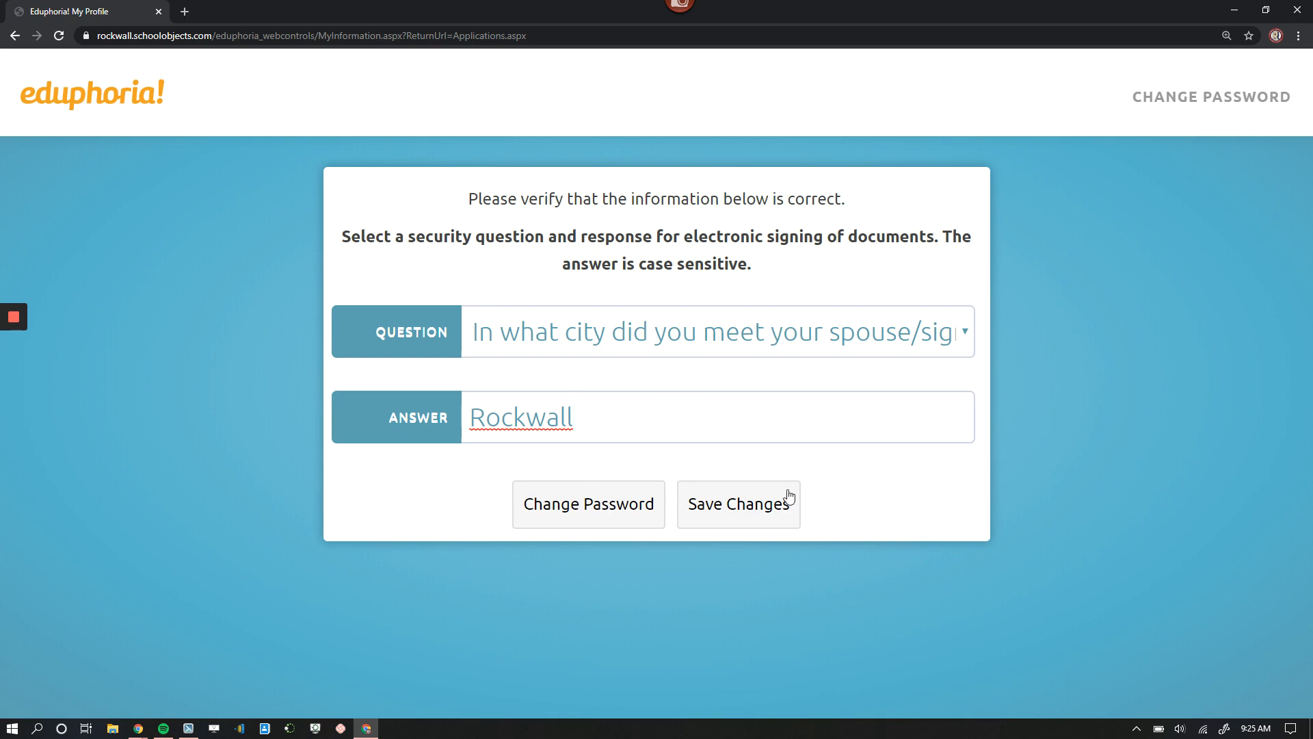
click(737, 504)
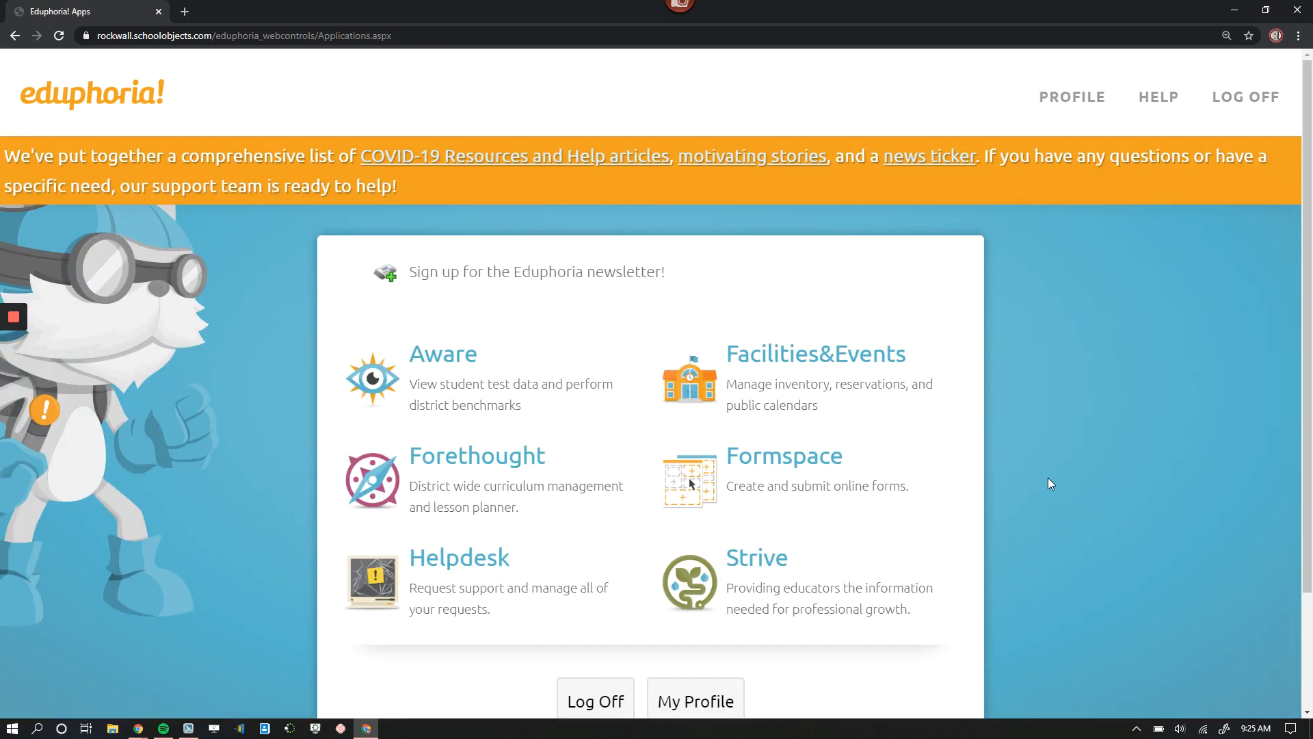
scroll(down, 3)
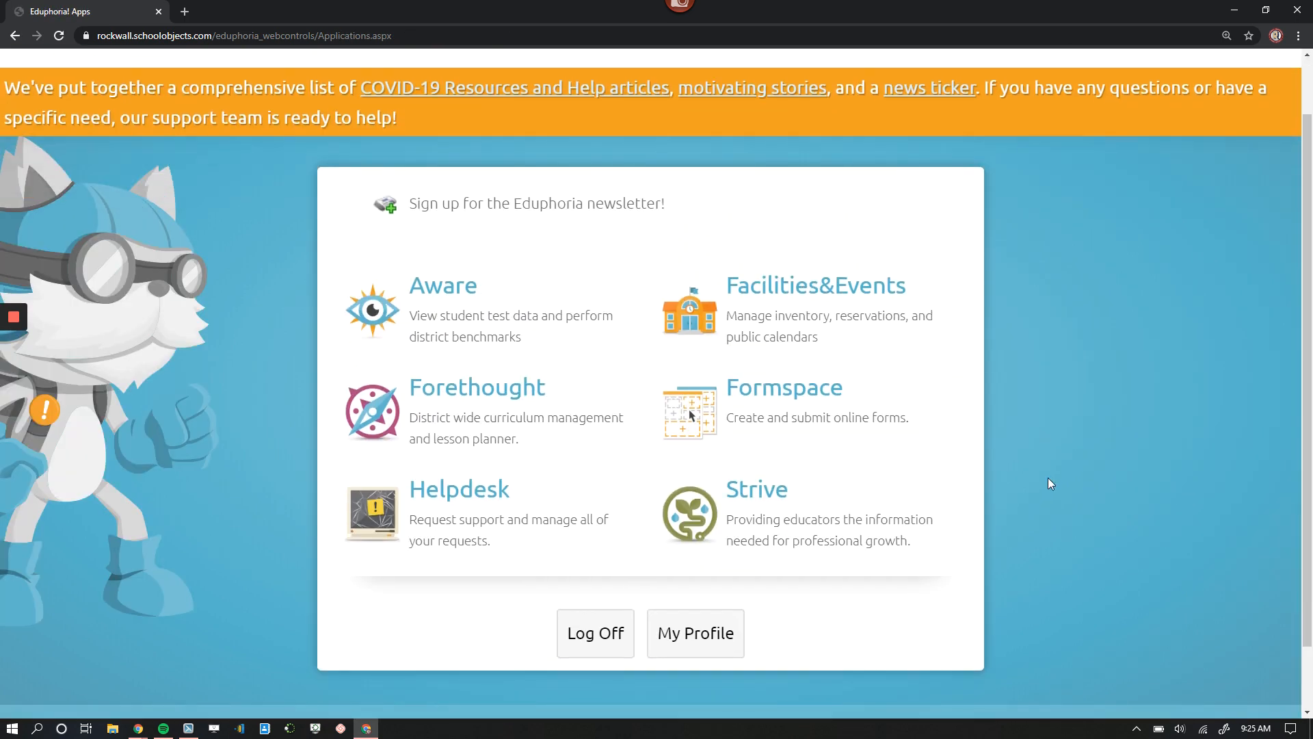